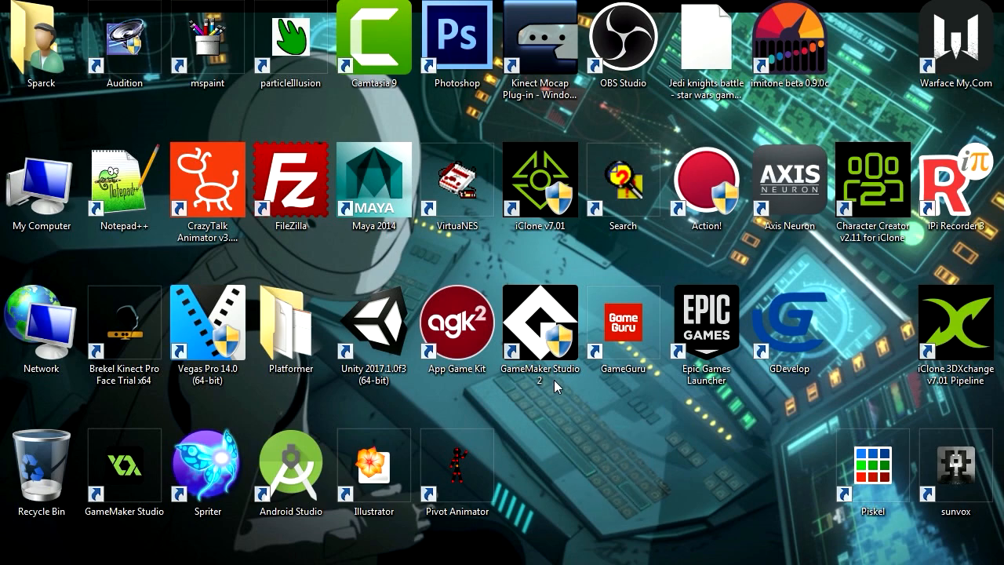
Launch AGK2, create the new project 'sparck', and compile and run its template code
click(457, 323)
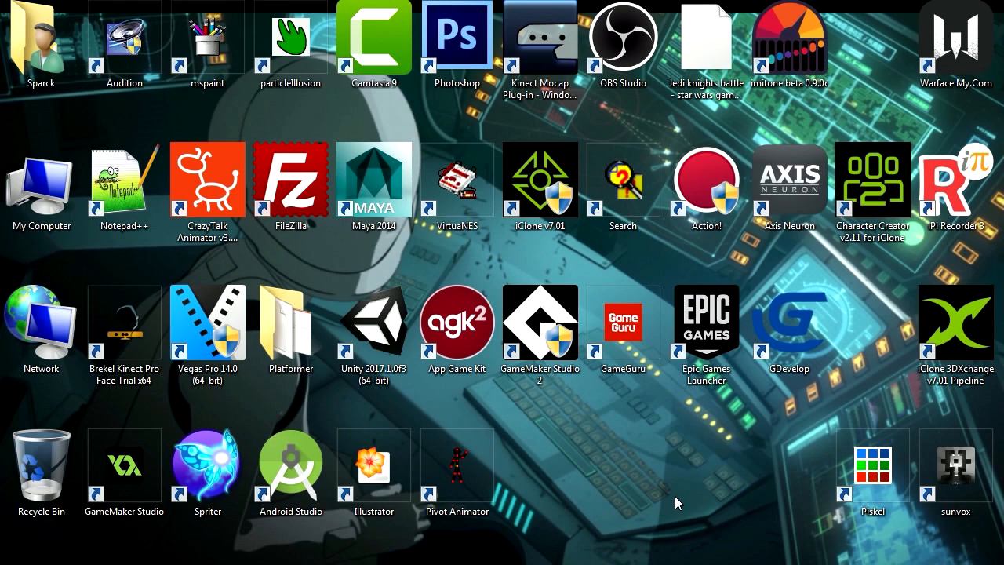
click(540, 322)
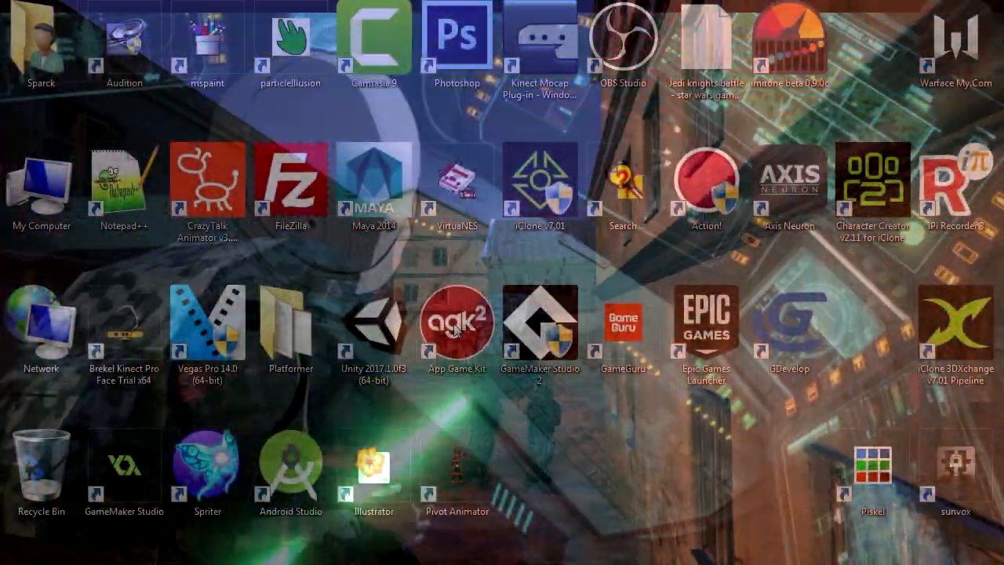
double_click(456, 321)
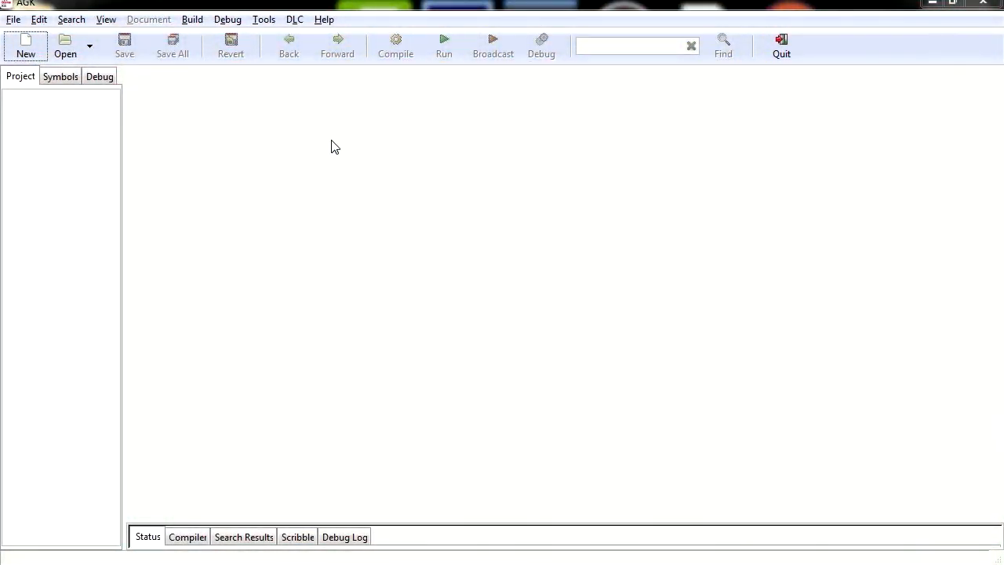
click(25, 46)
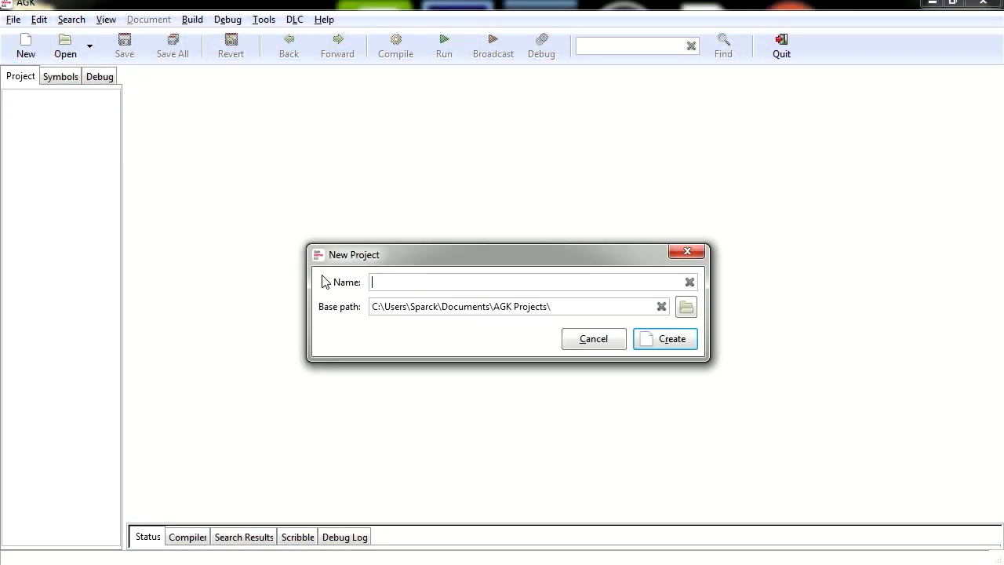
text(sparck)
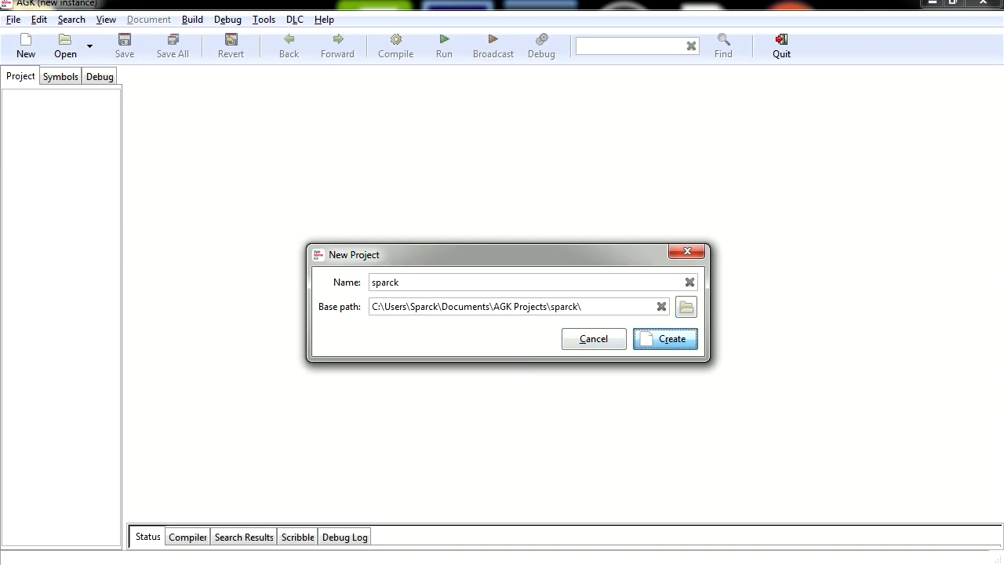
click(665, 339)
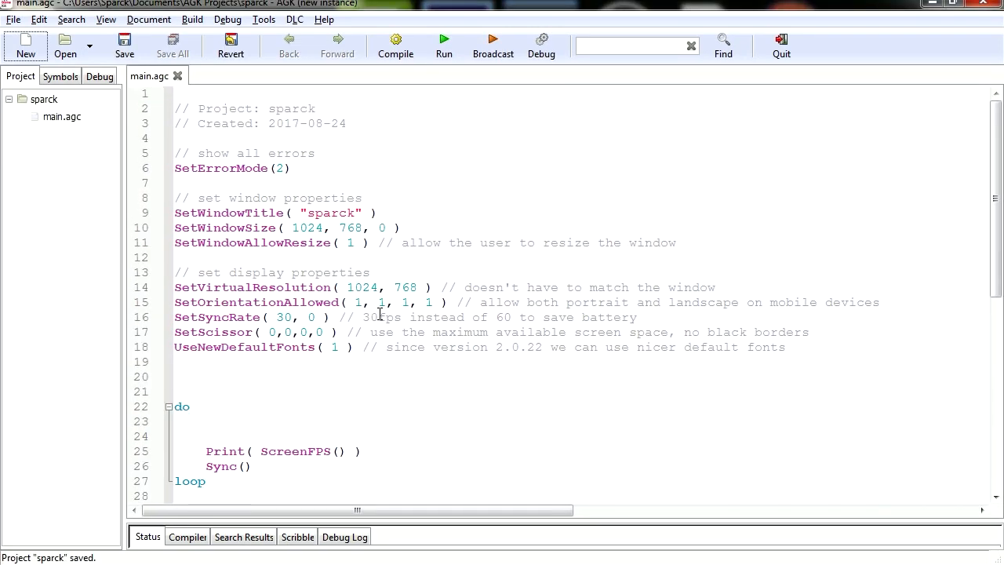
click(443, 43)
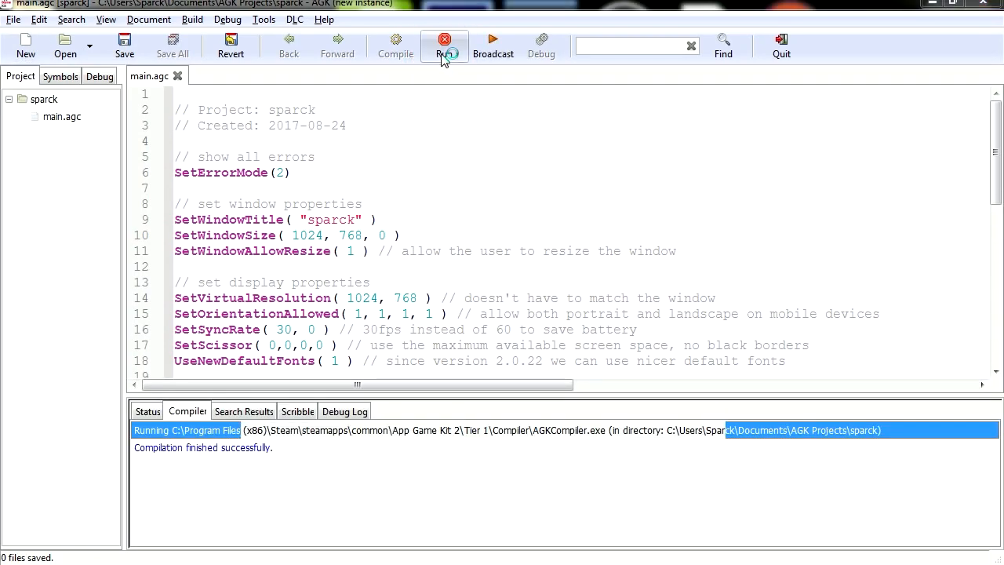
click(444, 39)
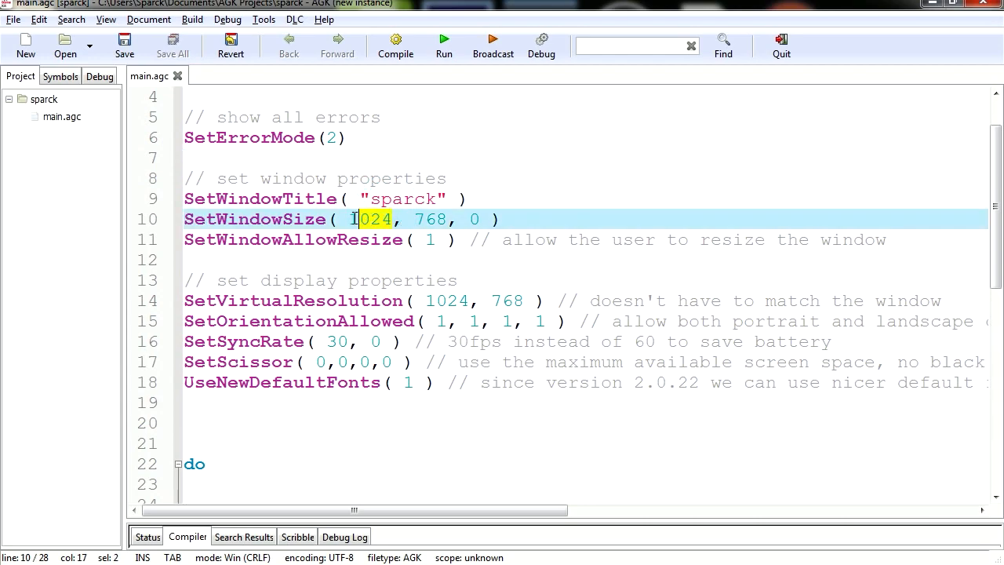
Change window size and virtual resolution to 640x480, sync rate to 60, and remove Print(ScreenFPS())
text(640)
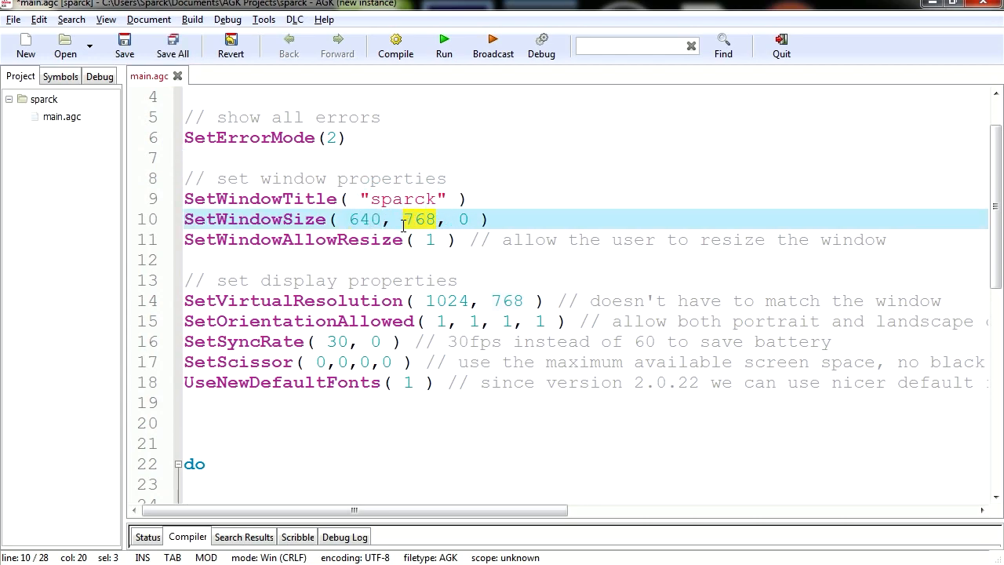
text(480)
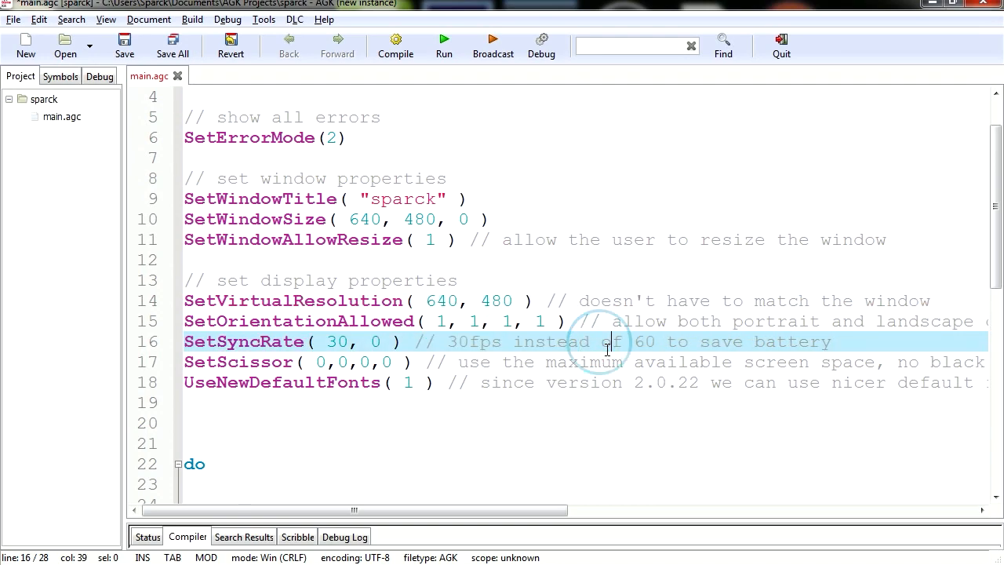
double_click(338, 341)
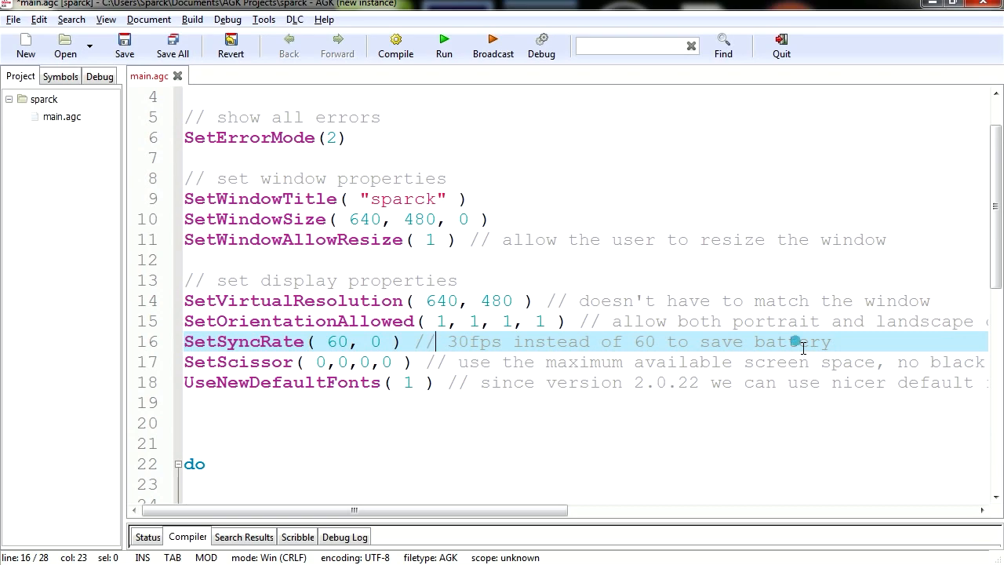
click(297, 443)
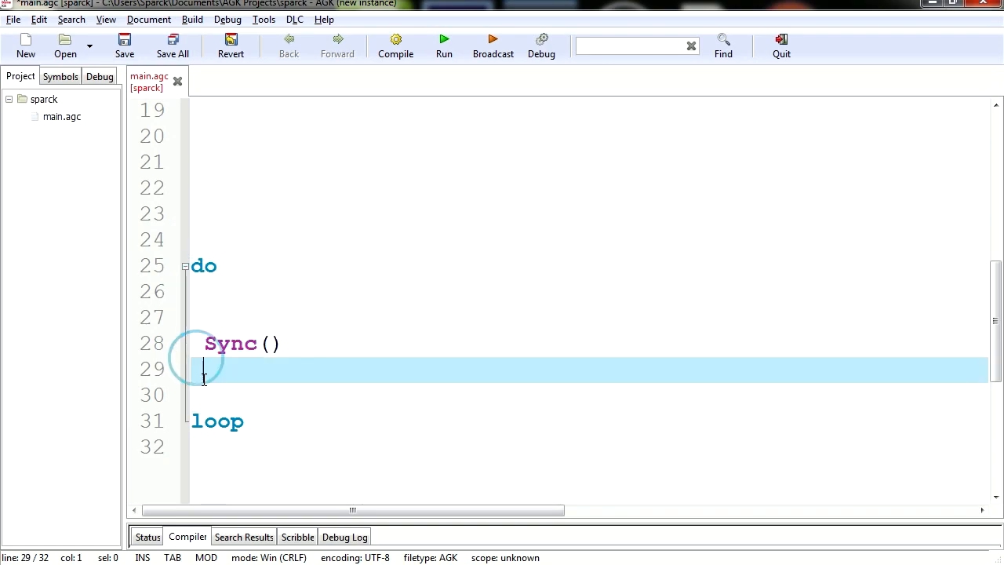
key(Backspace)
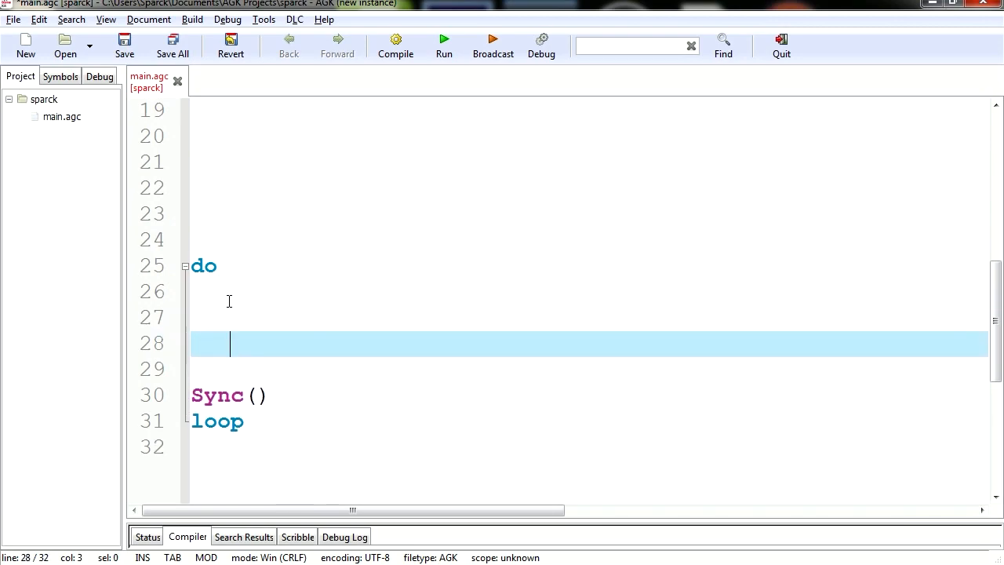
key(Up)
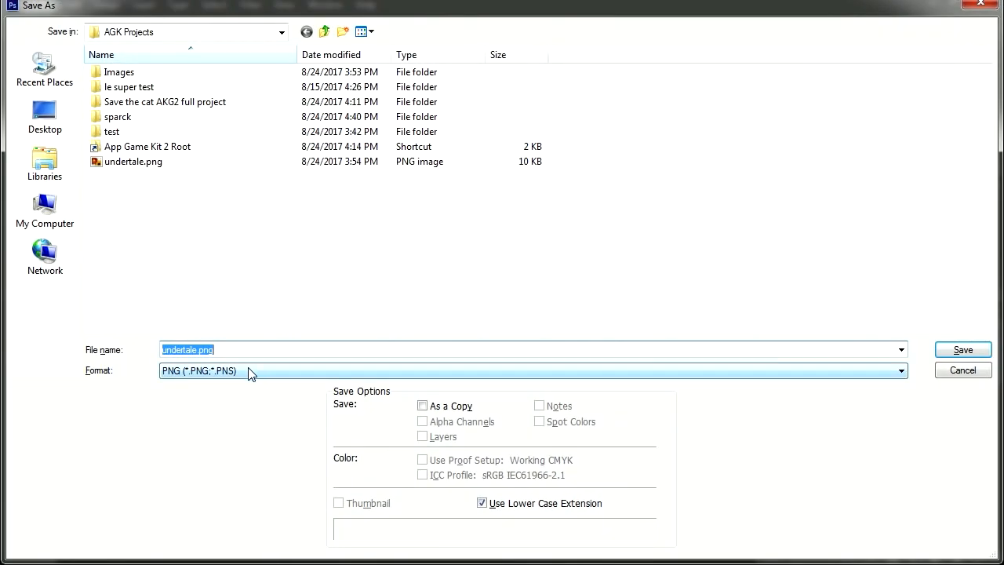
Save undertale.png inside the sparck project's media folder
click(133, 162)
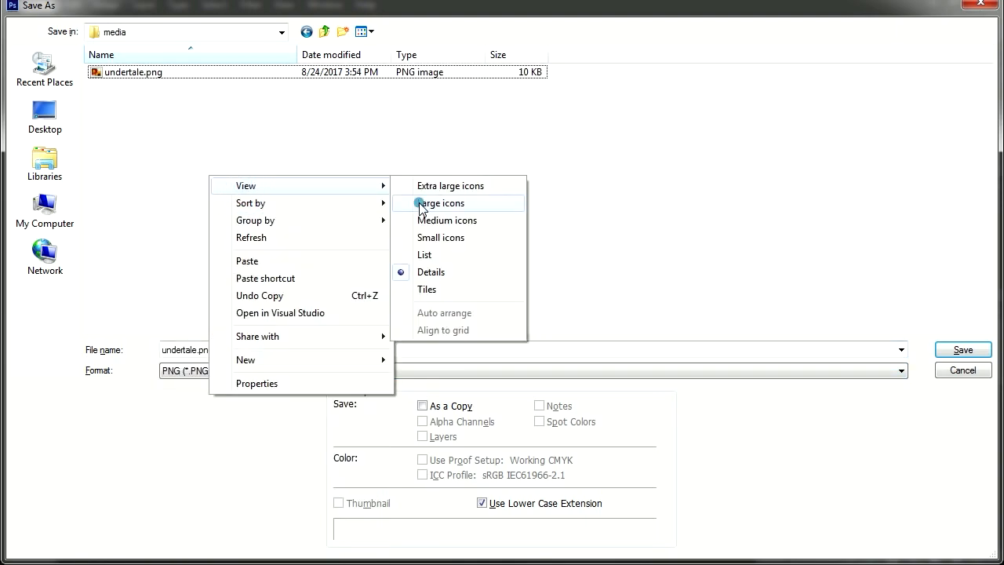
click(440, 203)
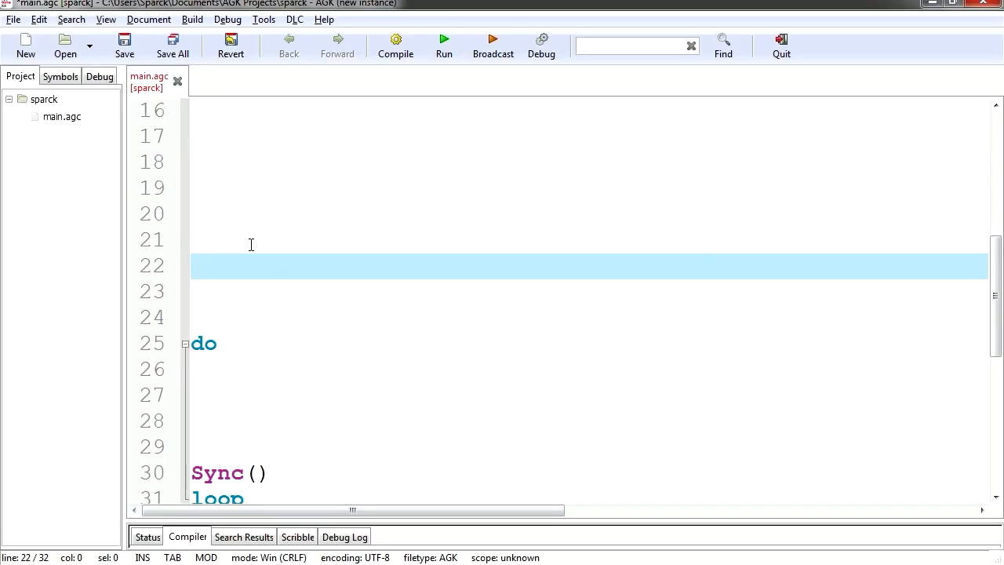
Add CreateSprite(LoadImage("undertale.png")) above the do loop
text(Create)
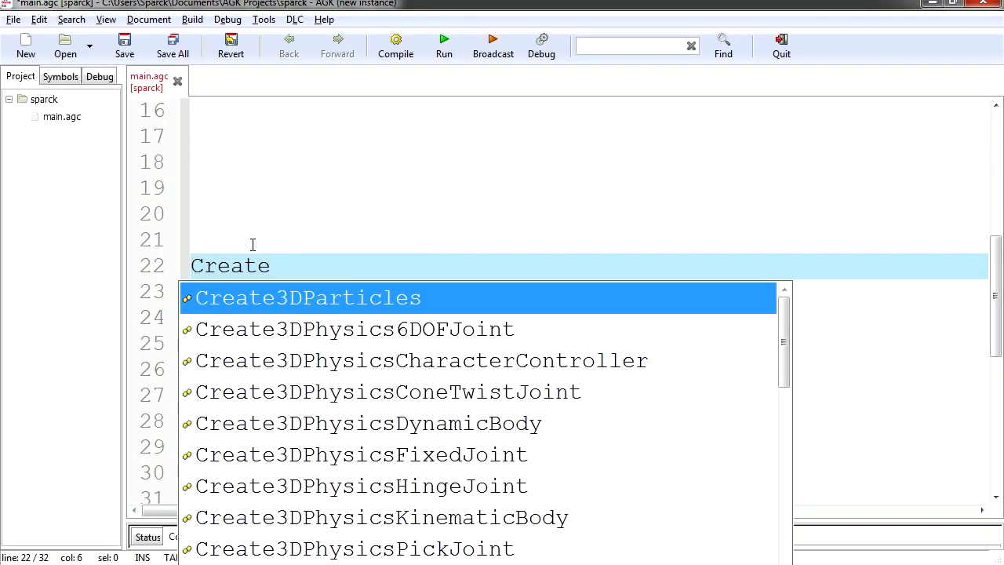
text(Sprite(LoadImage ()
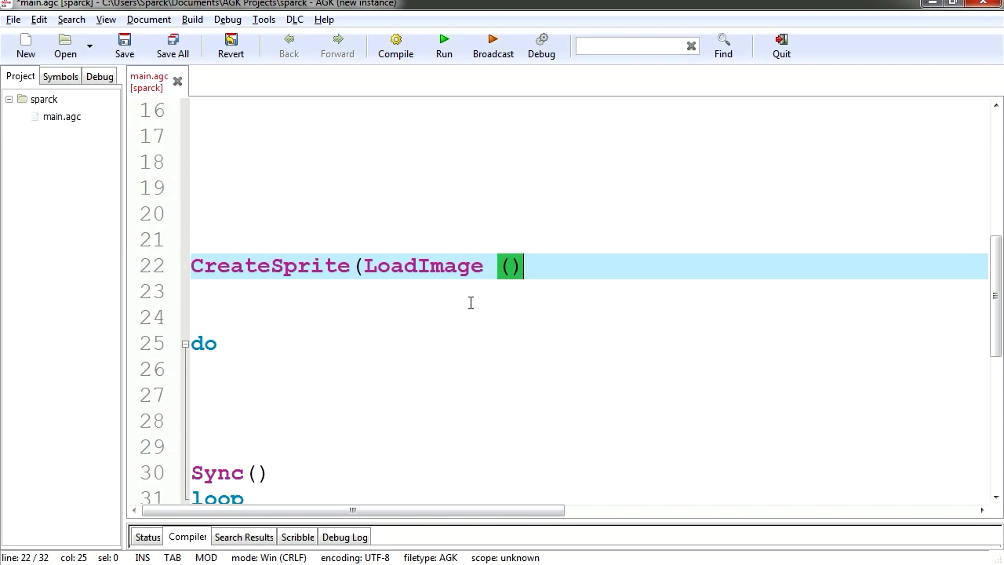
text("")
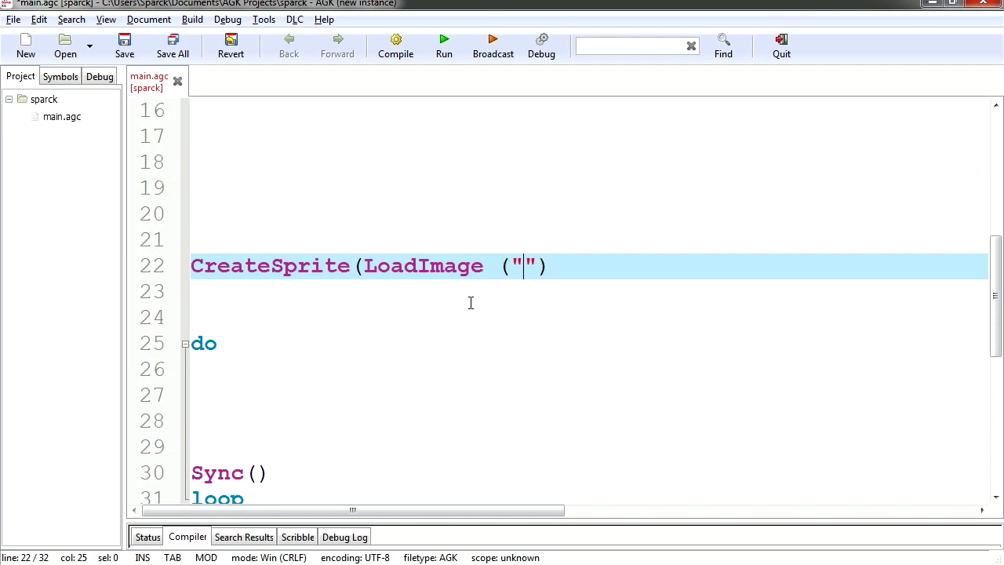
text(undertale)
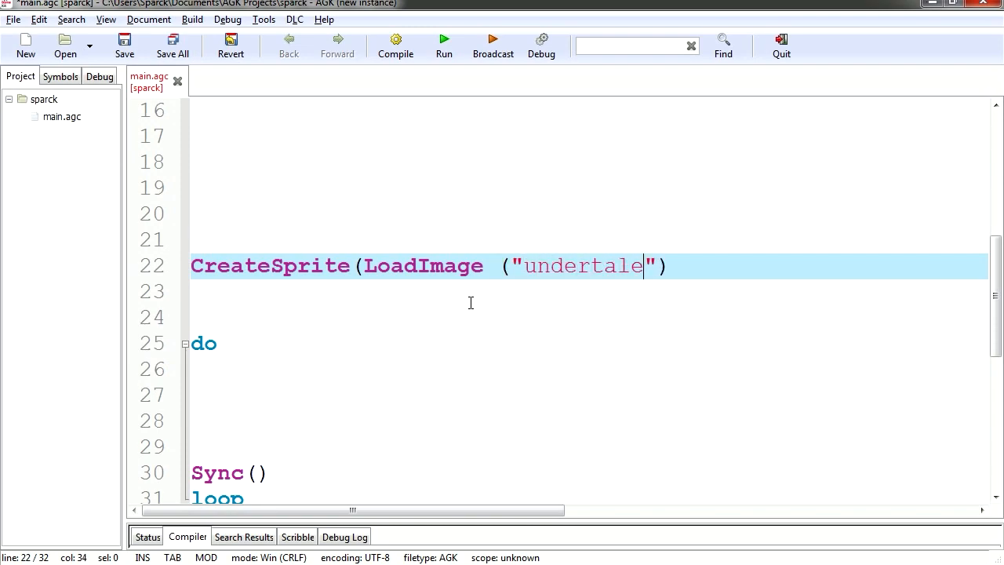
Add CreateText(1,"Hello") inside the loop and run the game
click(444, 39)
text(CreateTex)
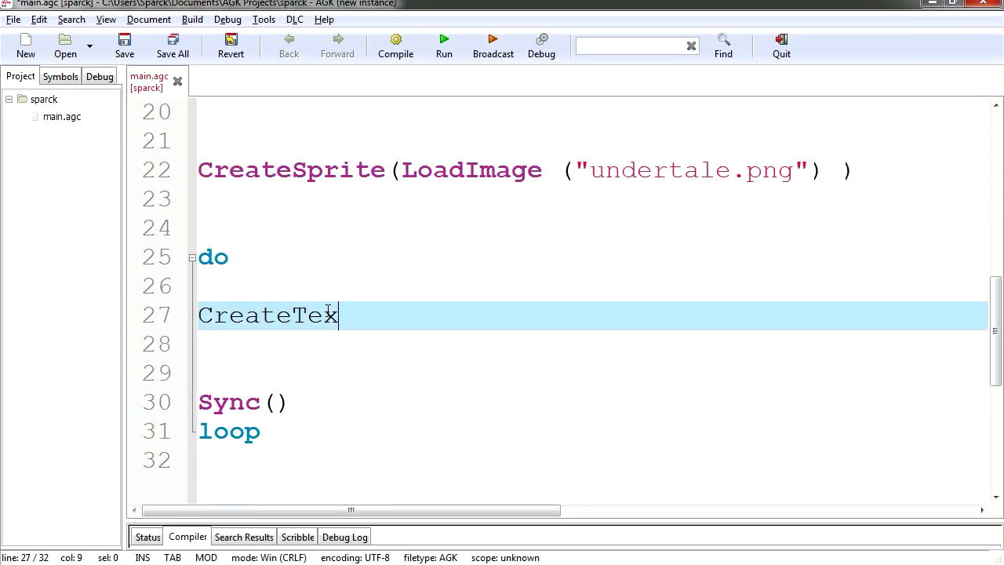
text(t)
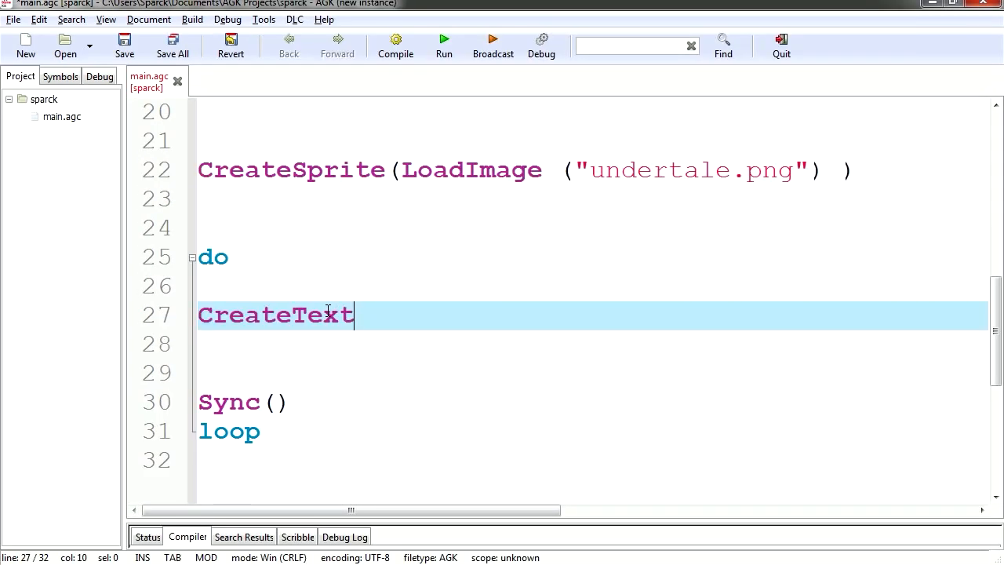
text(()
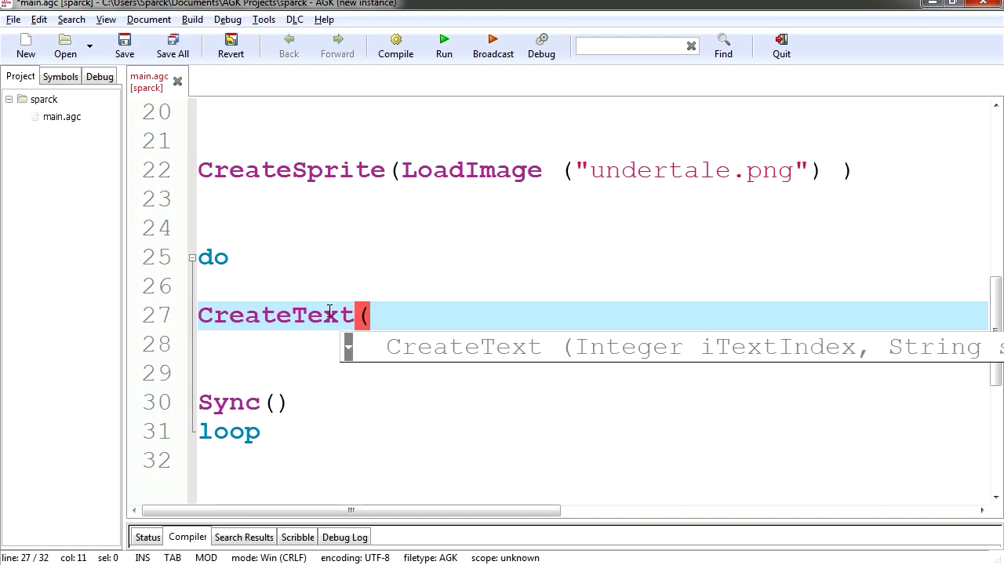
text(1)
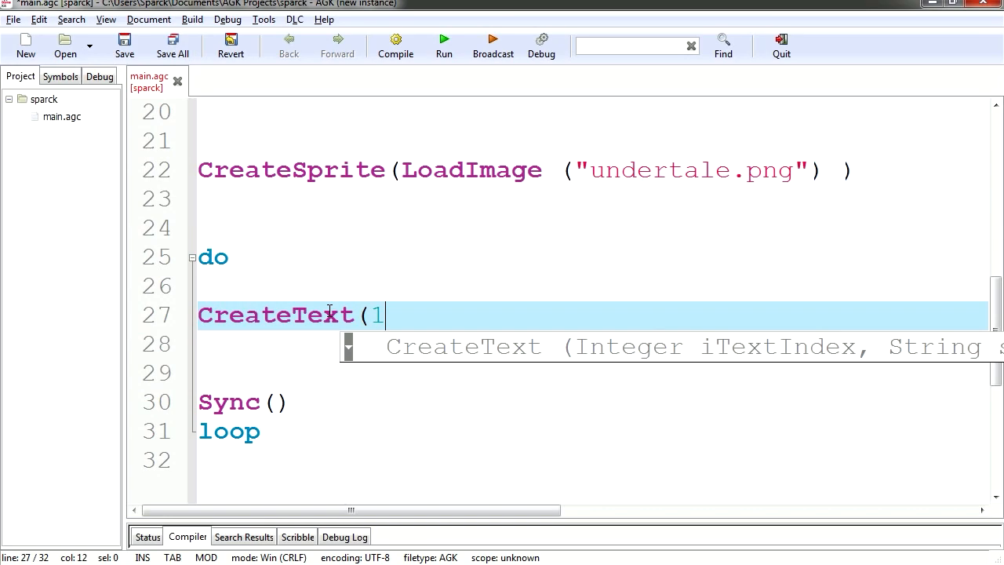
text(,"")
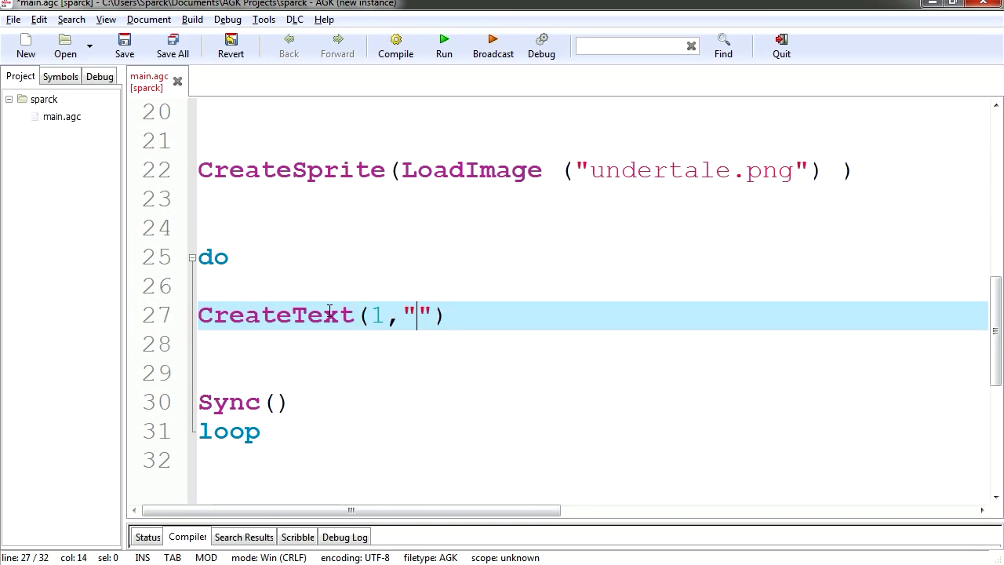
text(Hello)
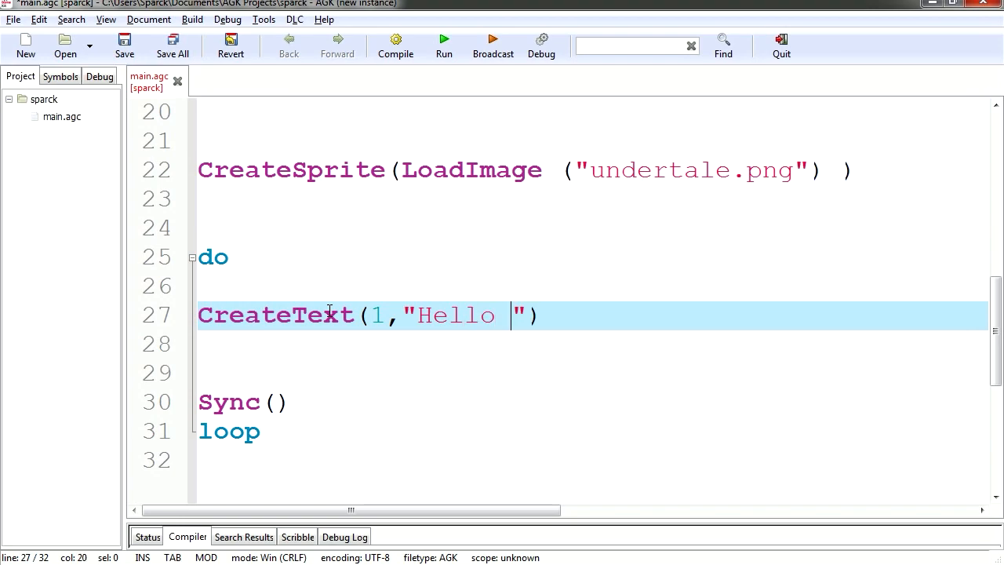
click(443, 40)
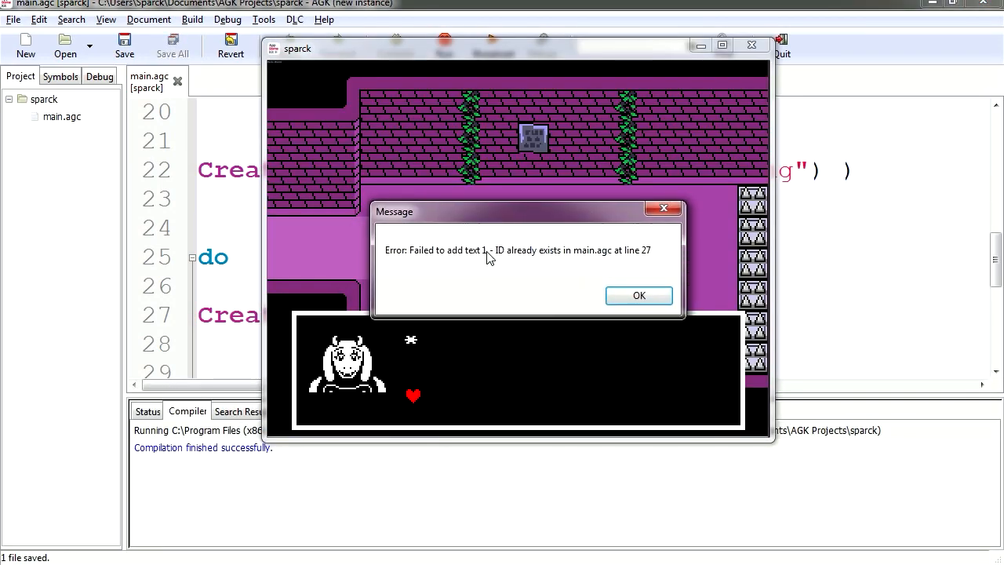
Dismiss the text ID error, place CreateText(1,"Hello World") before the loop, and rerun
click(639, 295)
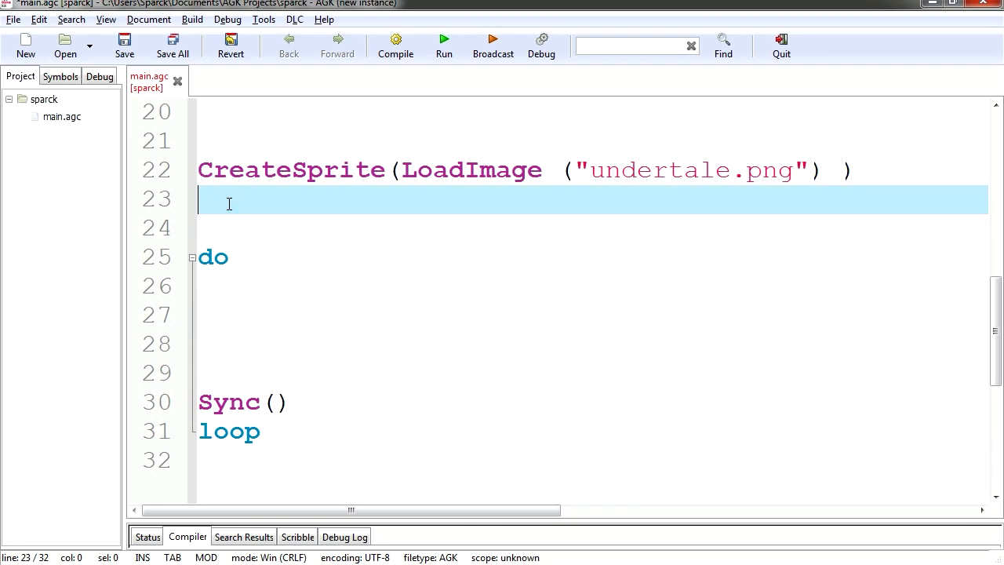
text(CreateText(1,"Hello World"))
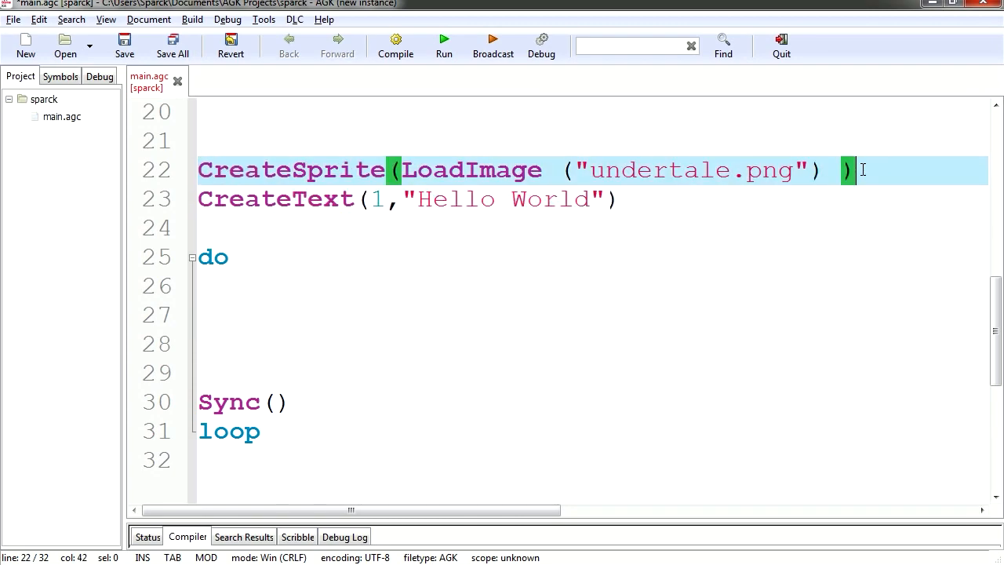
click(443, 39)
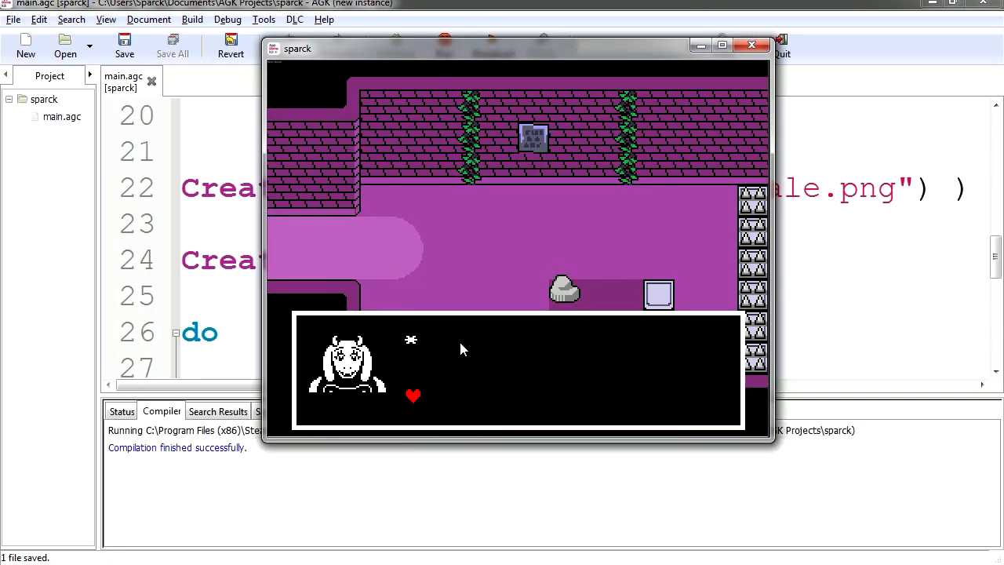
mouse_move(573, 308)
text(SetTExtS)
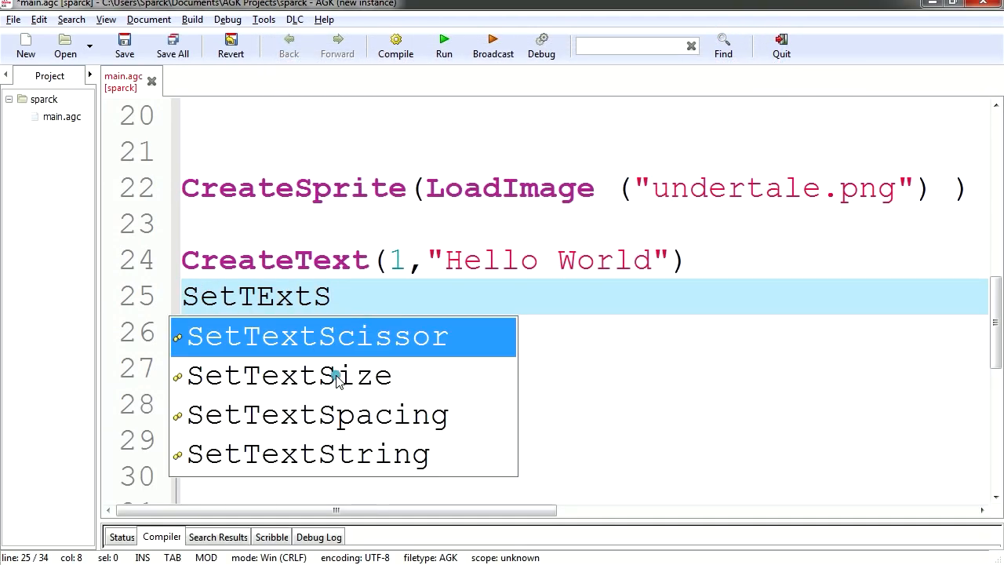
Add SetTextSize(1,24) after CreateText
double_click(289, 375)
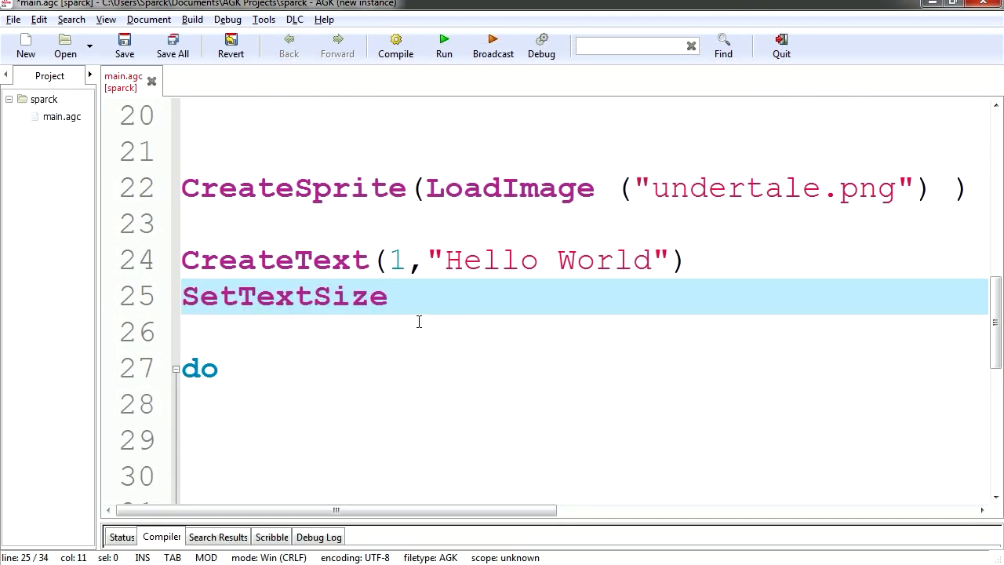
text((1)
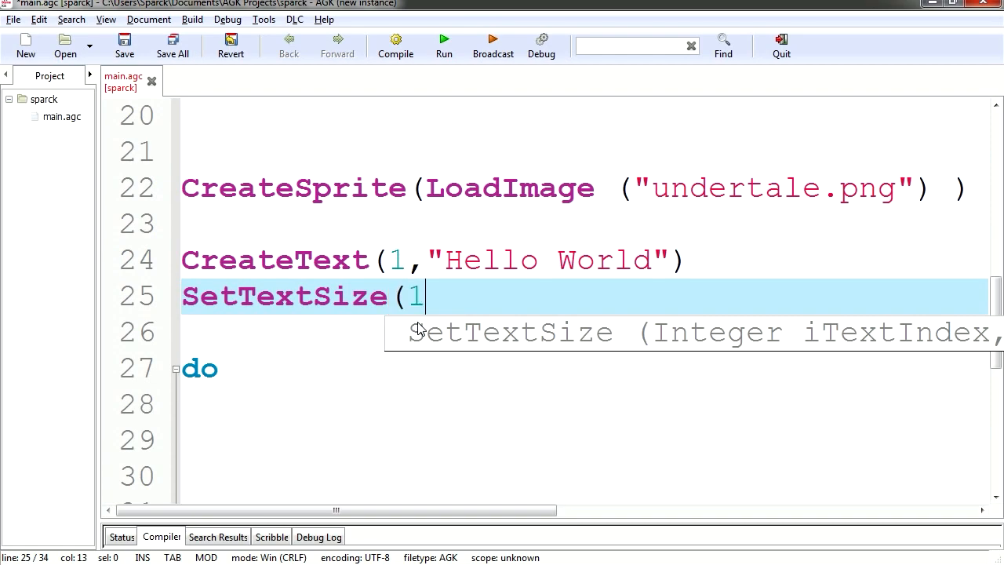
text(,24)
click(585, 333)
text(SetTextPosition()
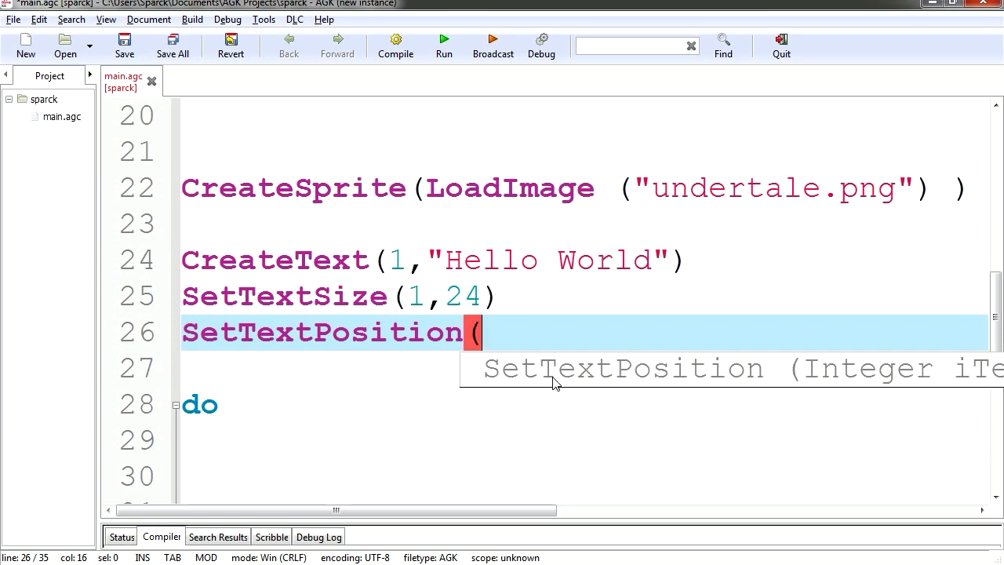
Add SetTextPosition(1,200,343) and test-run the game to check placement
text(1,0,0)
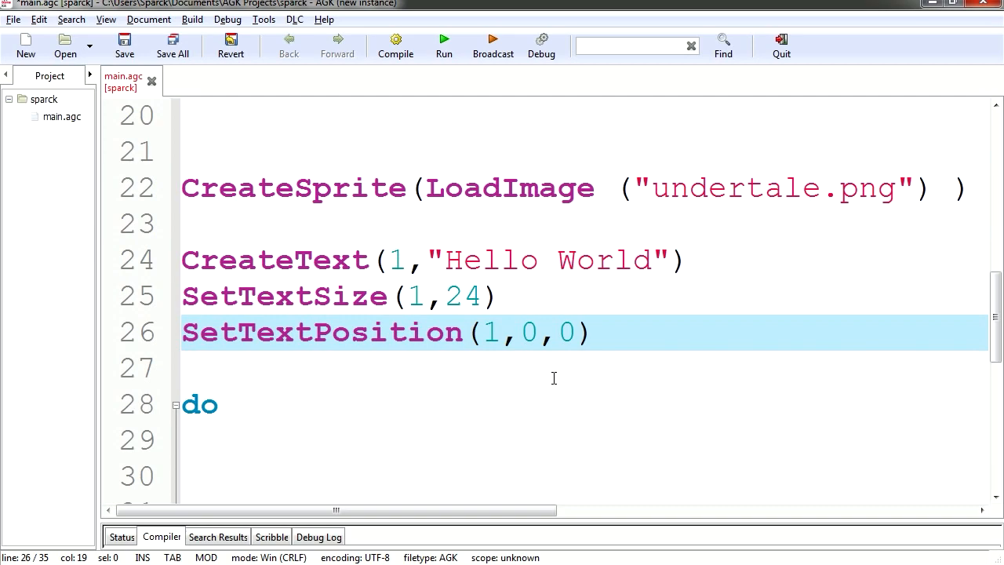
text(200)
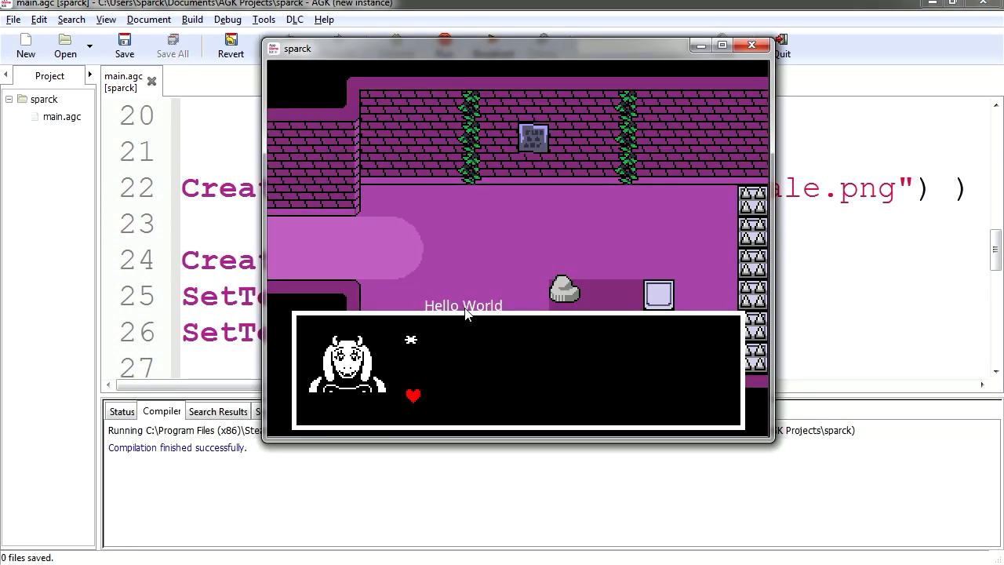
click(751, 44)
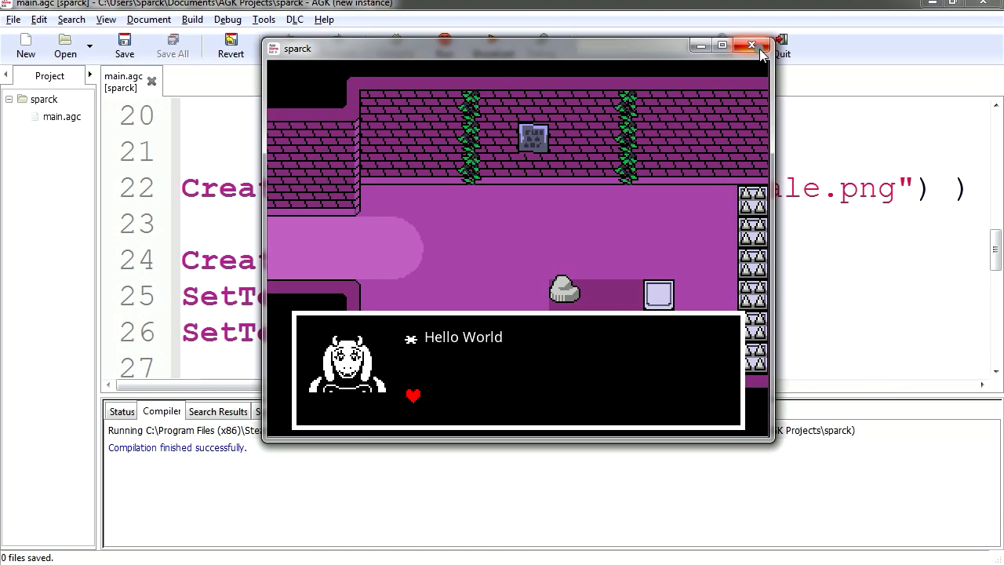
click(751, 45)
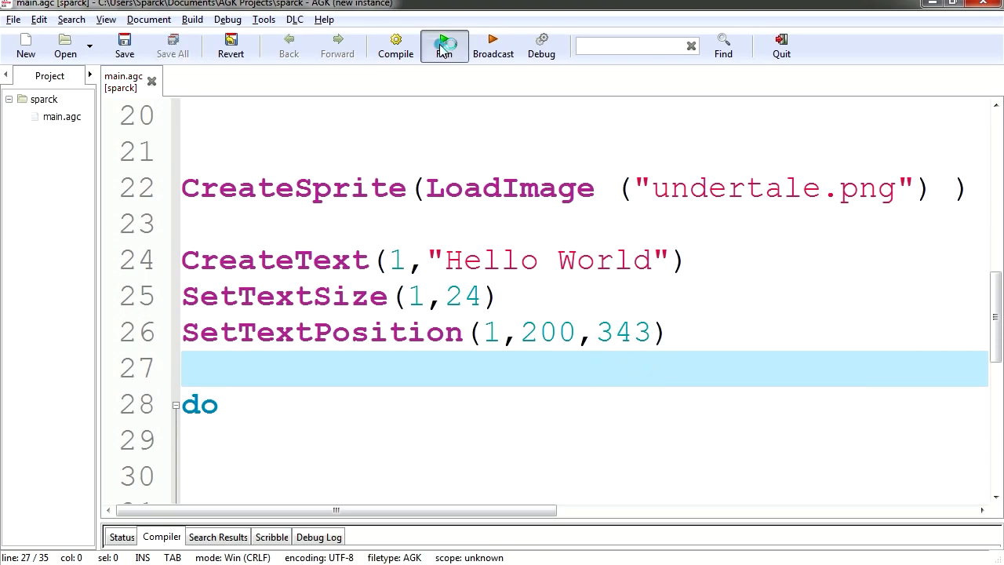
click(443, 45)
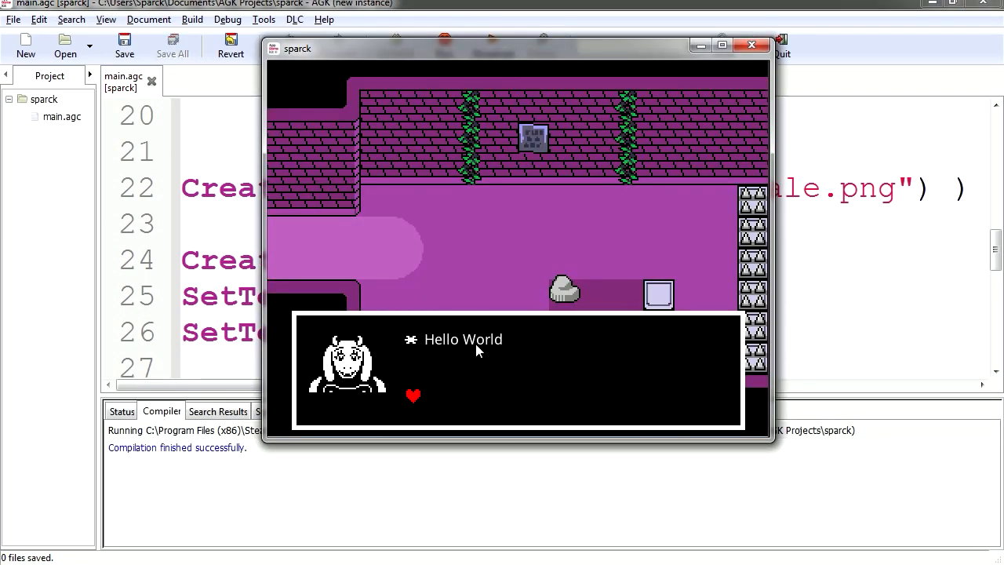
mouse_move(516, 377)
text(SetText)
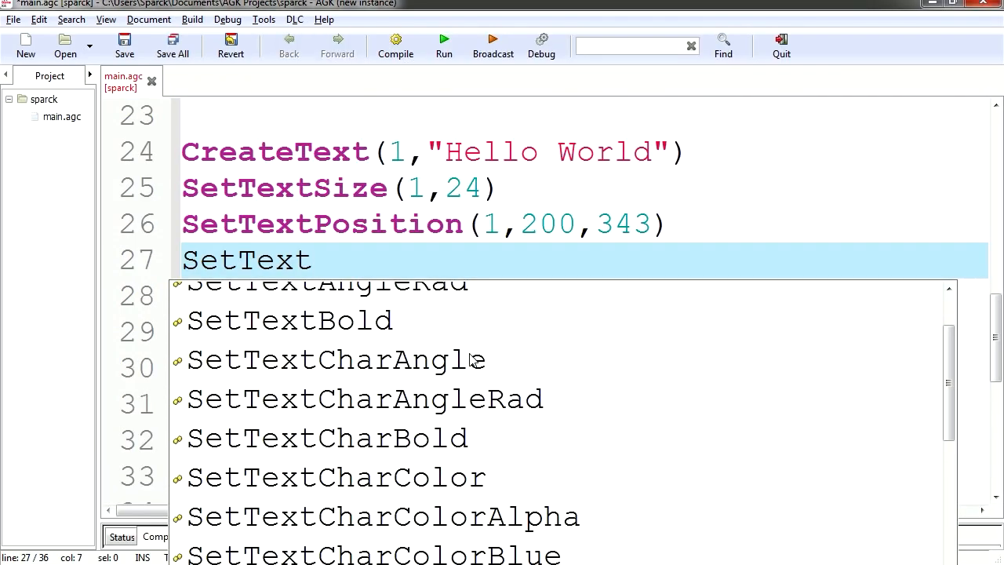
Add SetTextBold(1,2) and SetTextColor(1,255,0,0,...) below SetTextPosition
text(Bold(1,2)
text(SetTextColor)
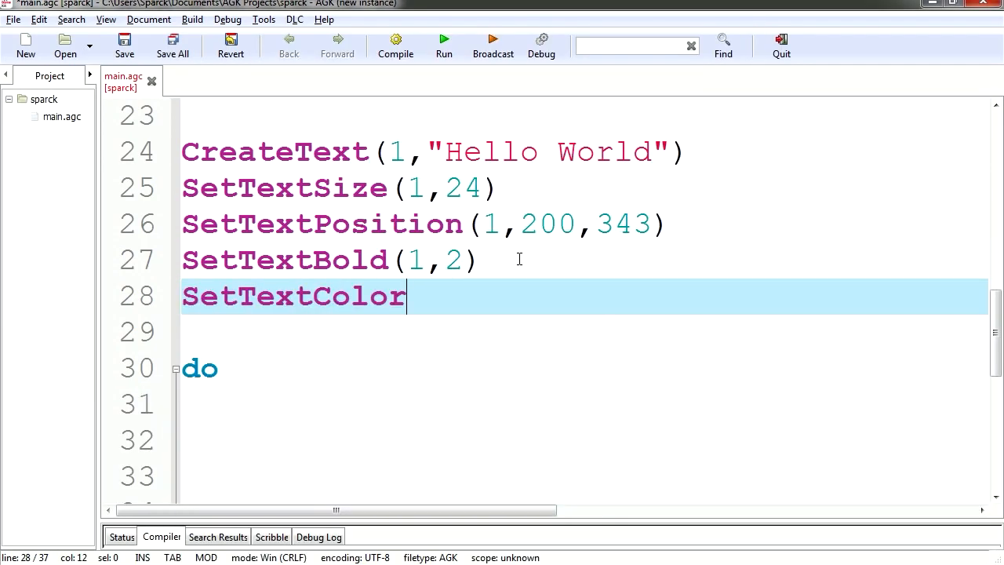
text((1)
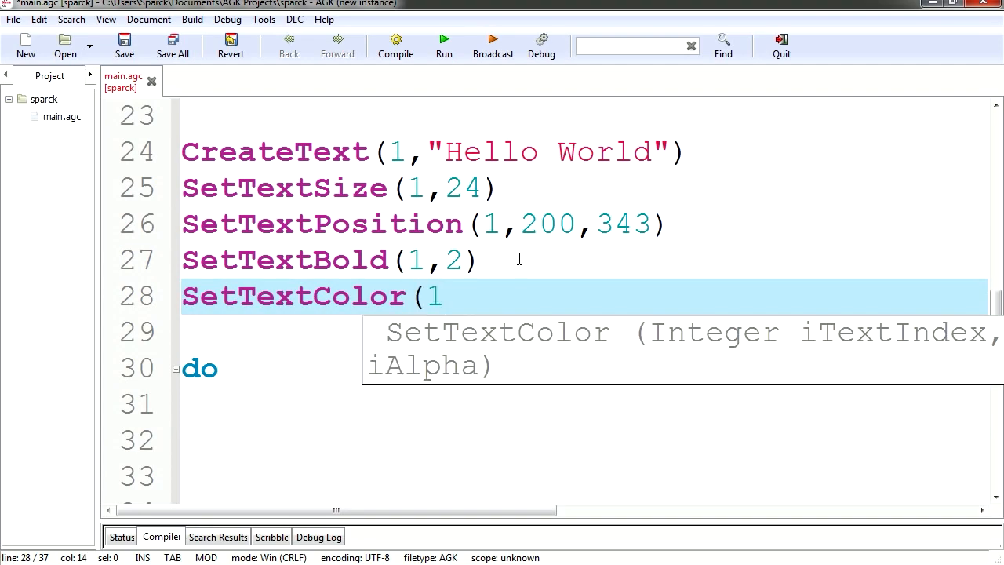
text(,000)
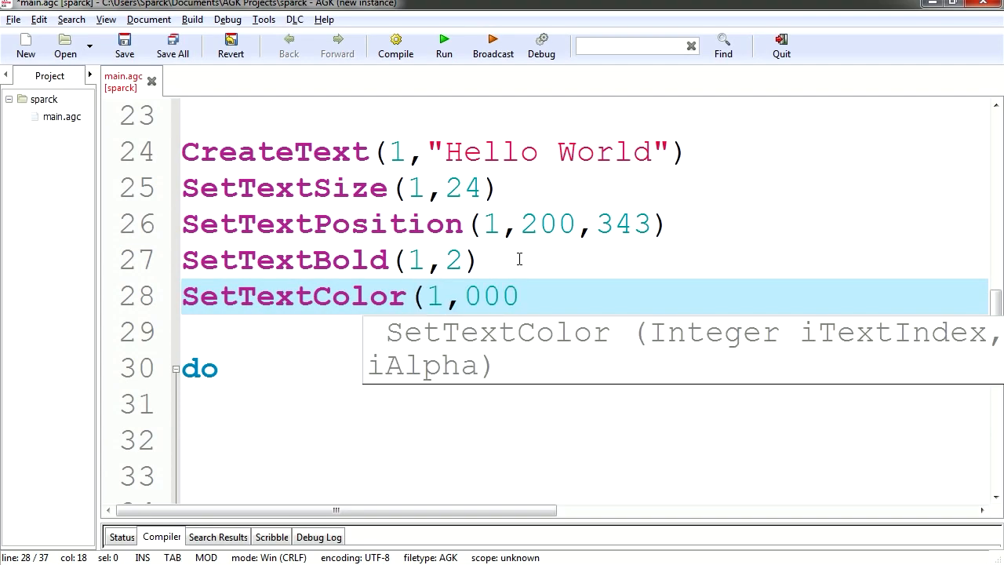
text(000)
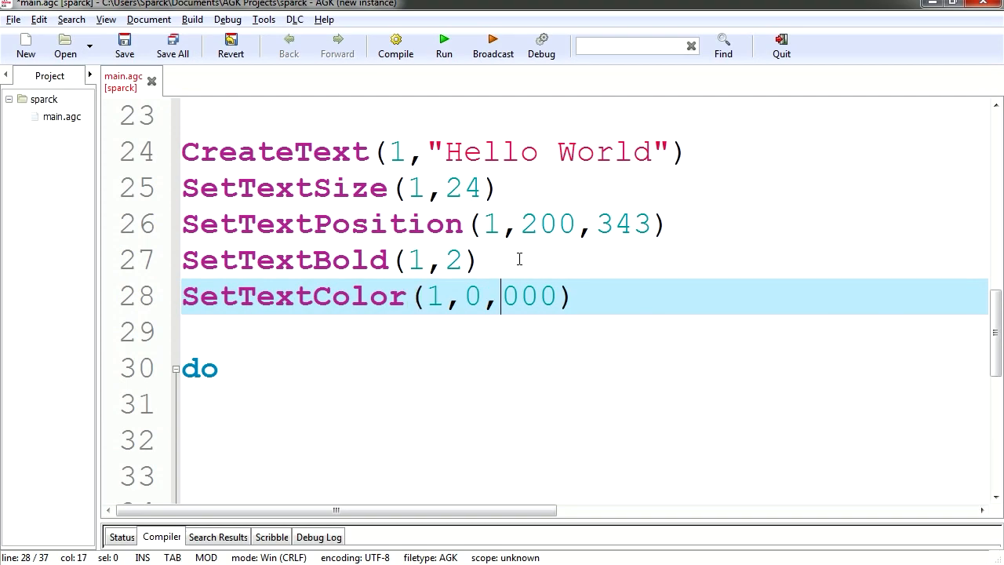
text(,0,0,)
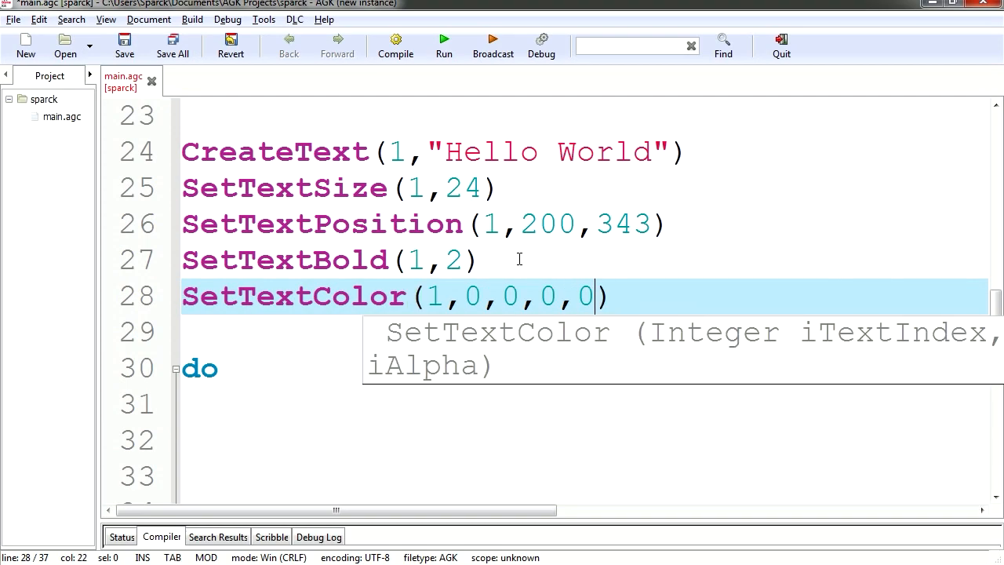
text(255)
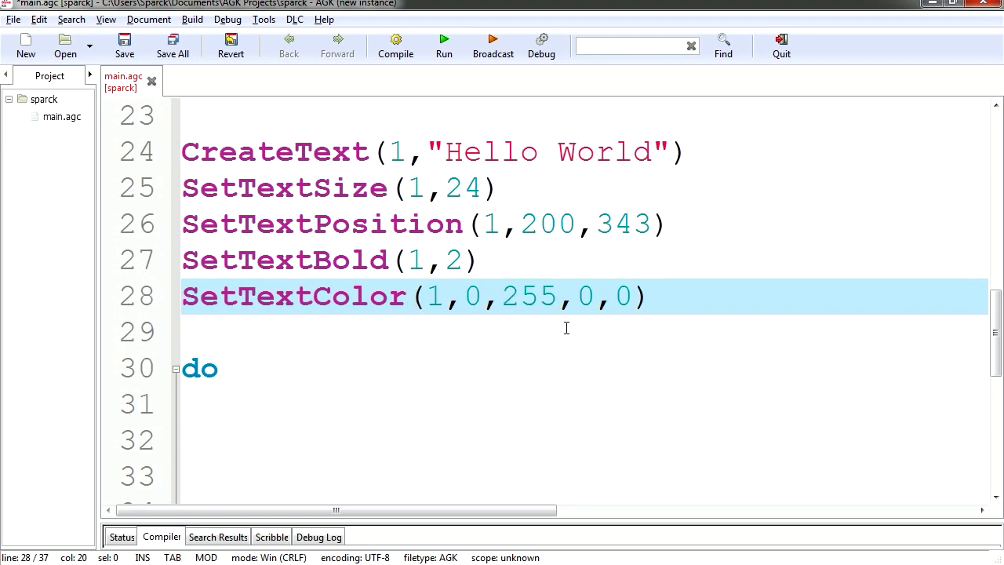
Correct the text colour alpha to 255 after testing the game
double_click(530, 295)
text(0)
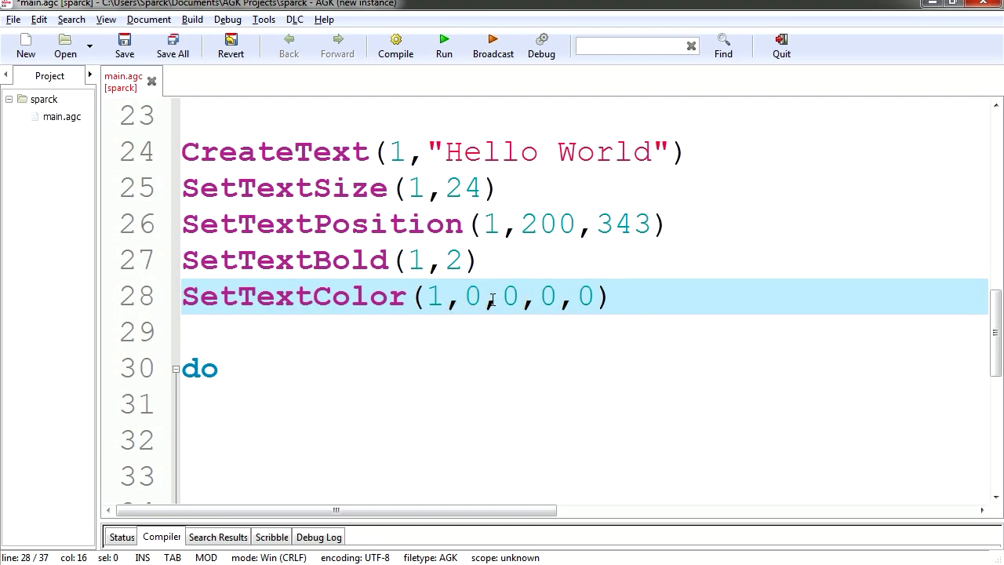
text(55)
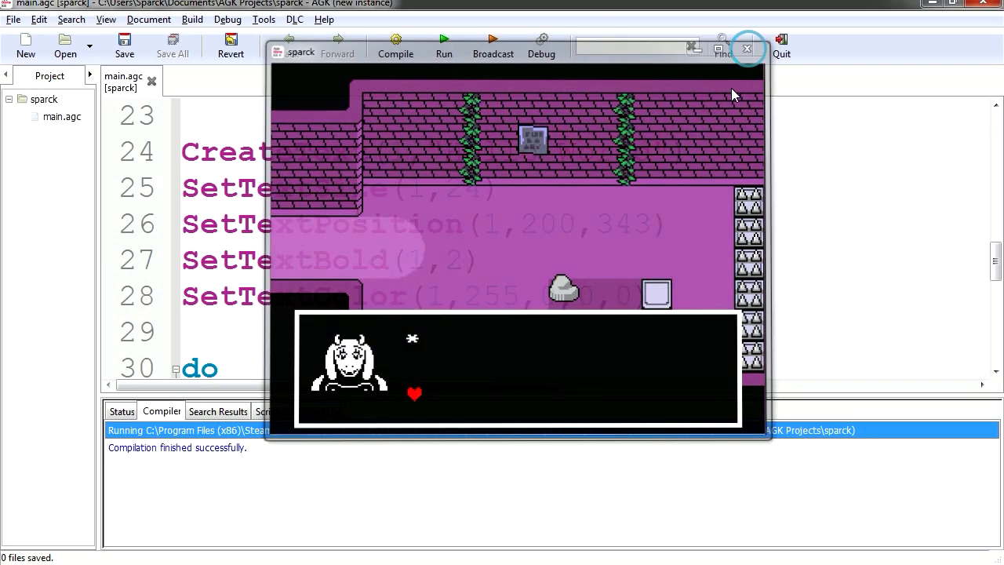
click(746, 48)
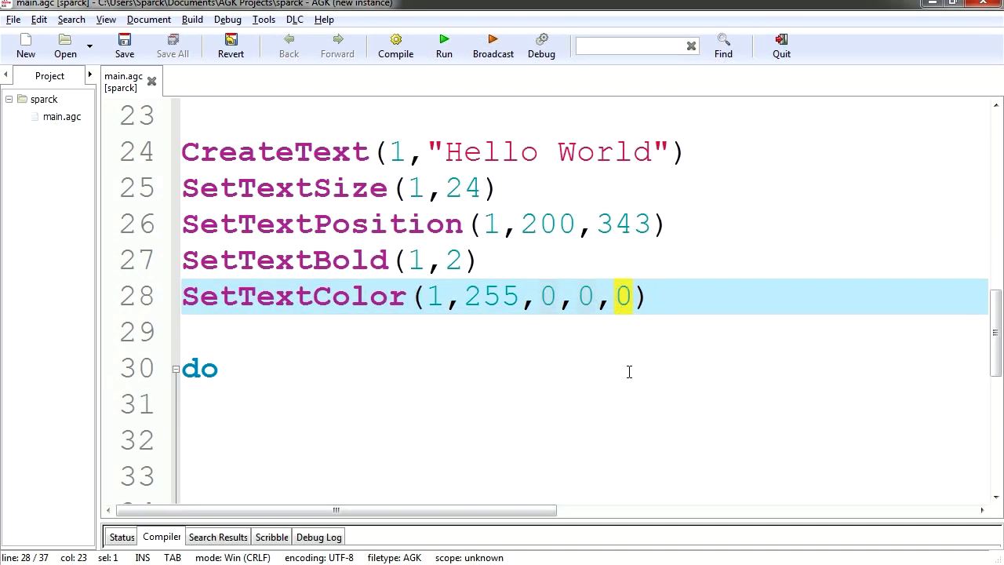
text(55)
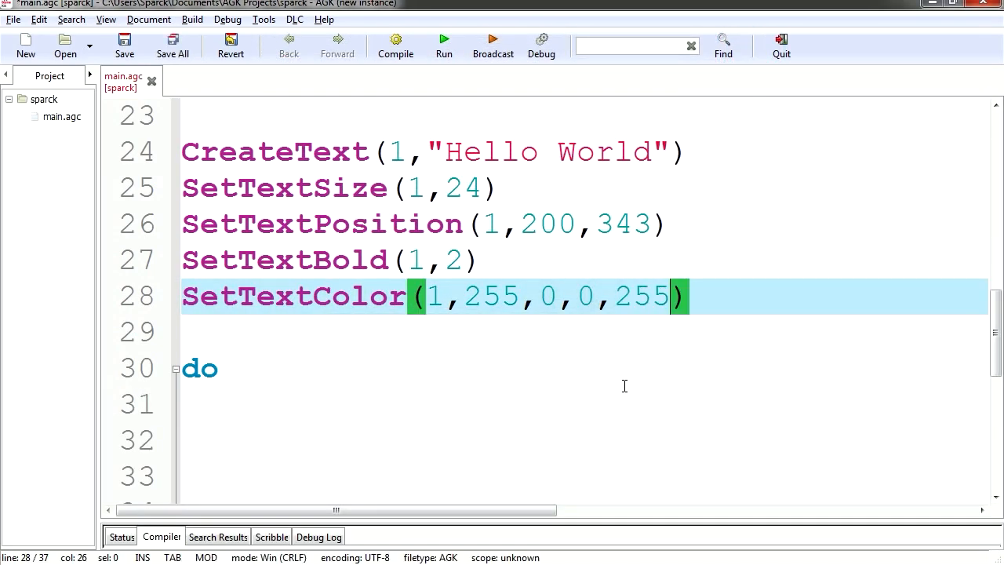
Run the sparck game to display bold red Hello World in the dialogue box
click(395, 39)
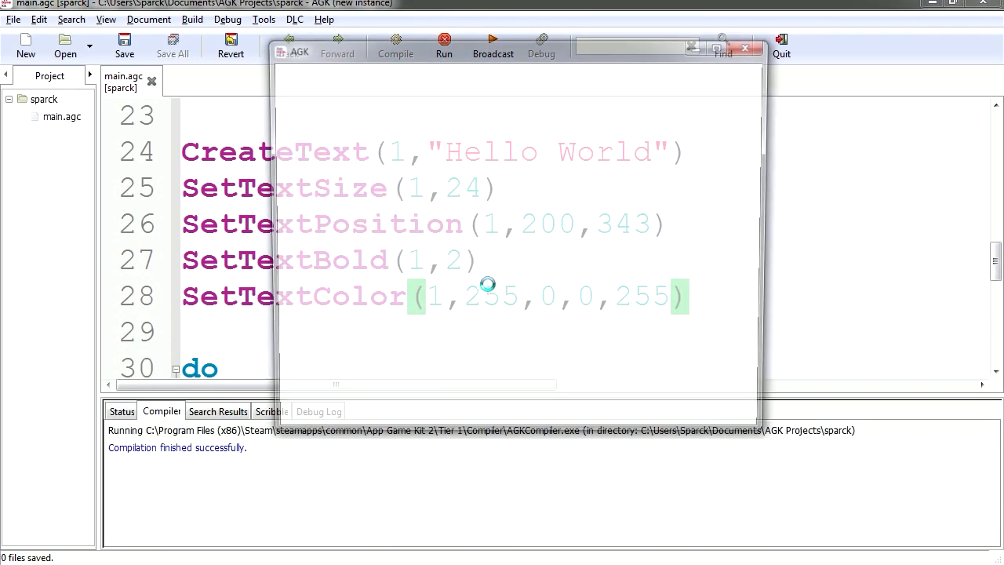
click(444, 39)
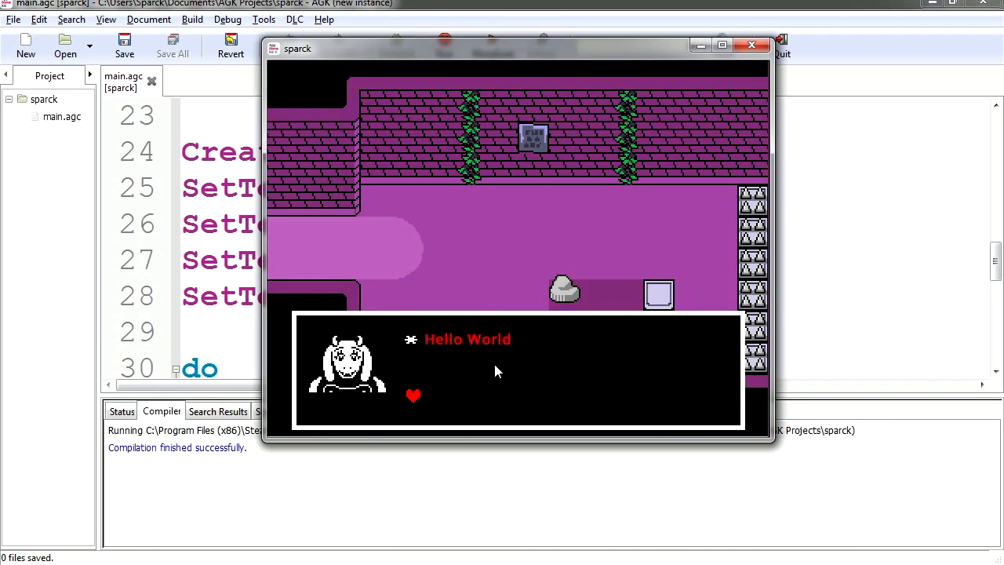